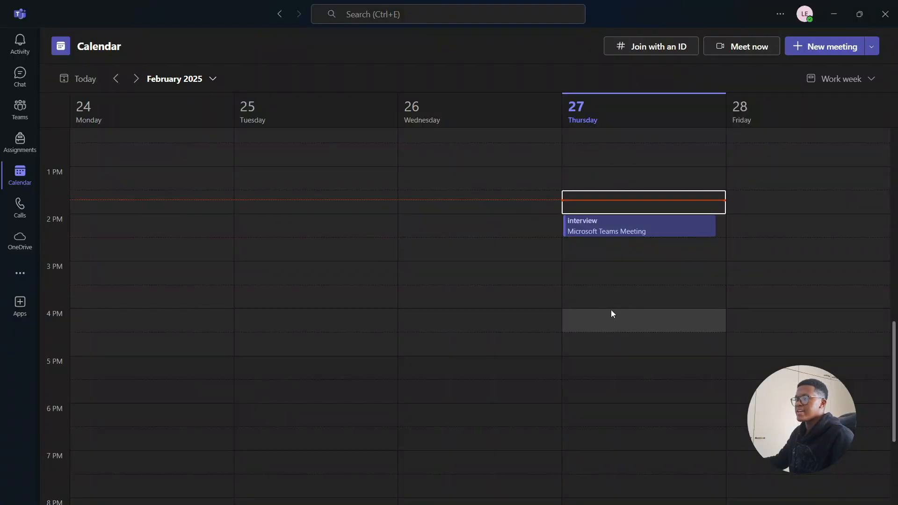
mouse_move(555, 209)
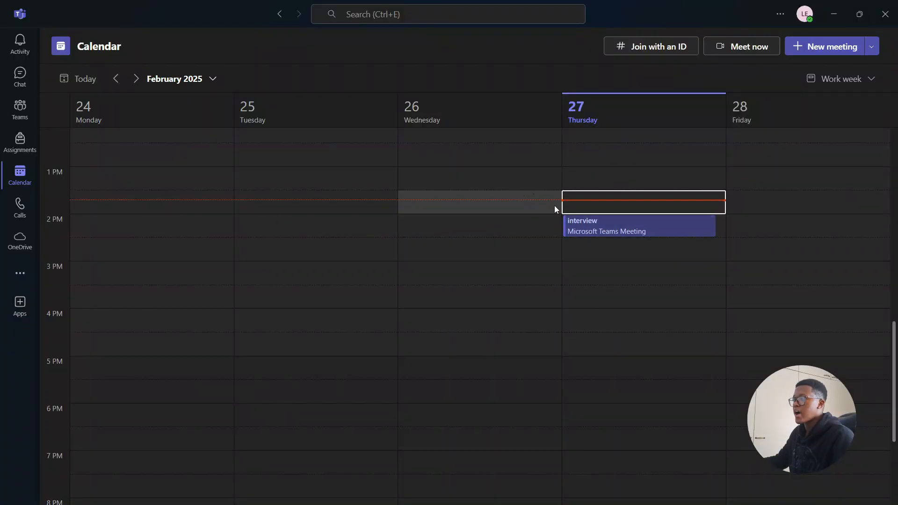
mouse_move(246, 155)
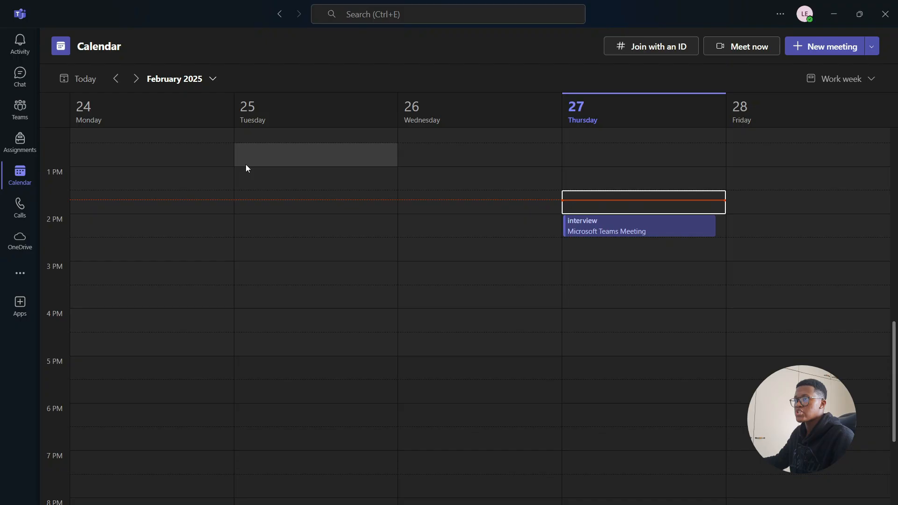
mouse_move(250, 130)
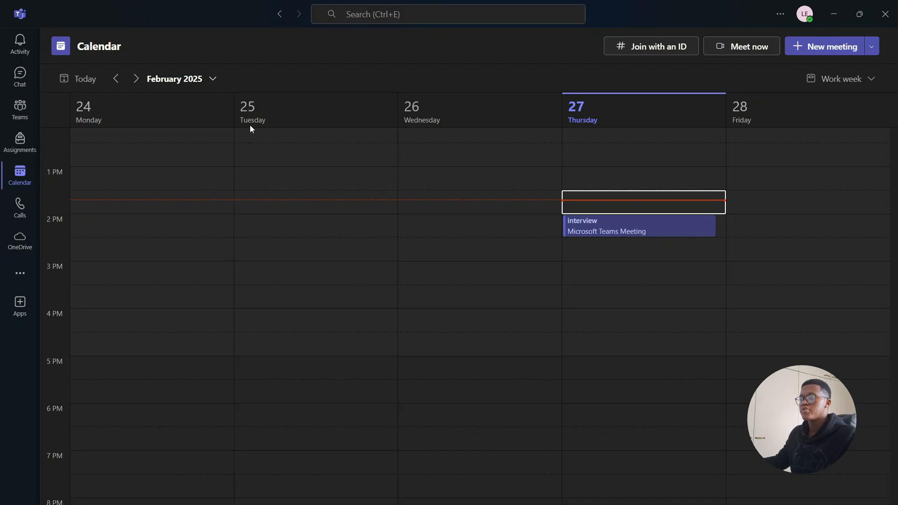
mouse_move(611, 155)
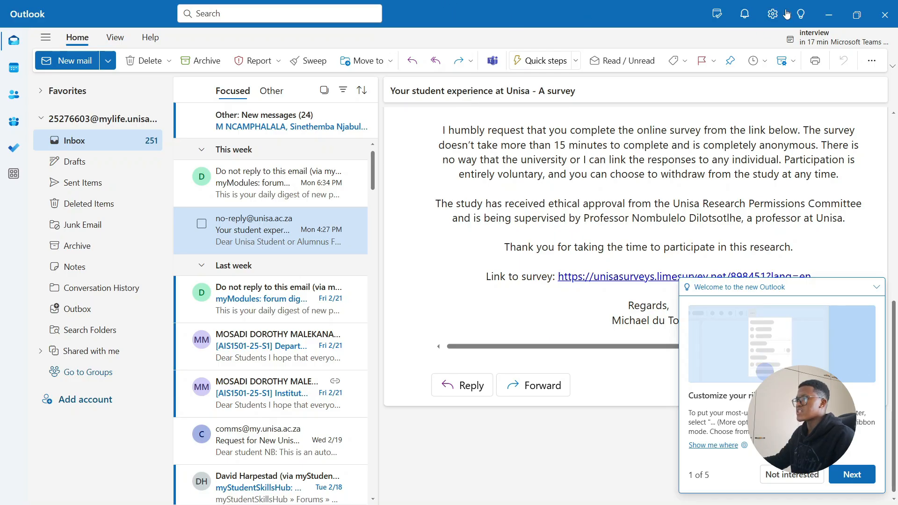
Step: Reach Outlook's Calendar settings page with week start, time scale and time zone options
click(772, 13)
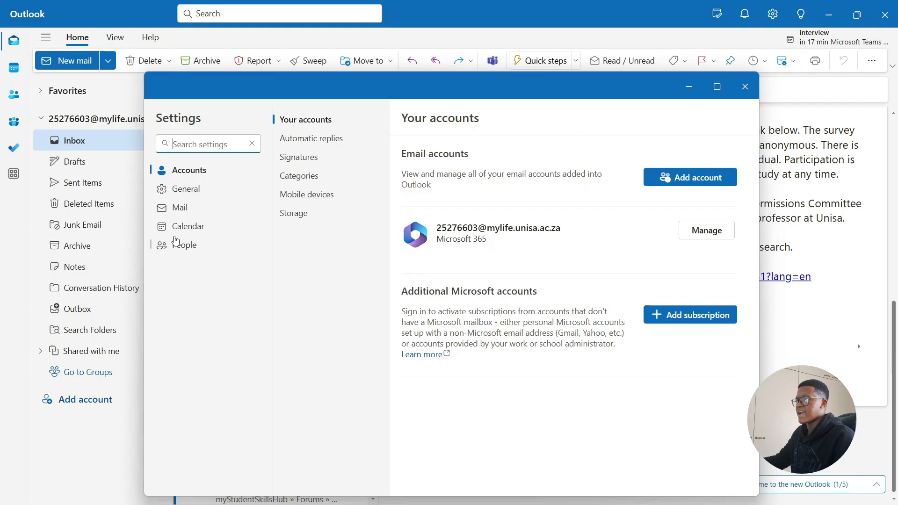
click(187, 226)
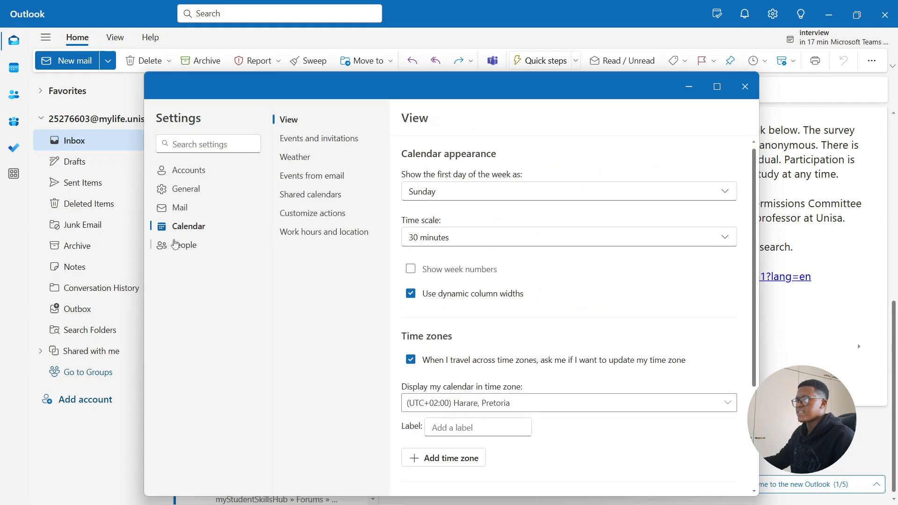
mouse_move(318, 240)
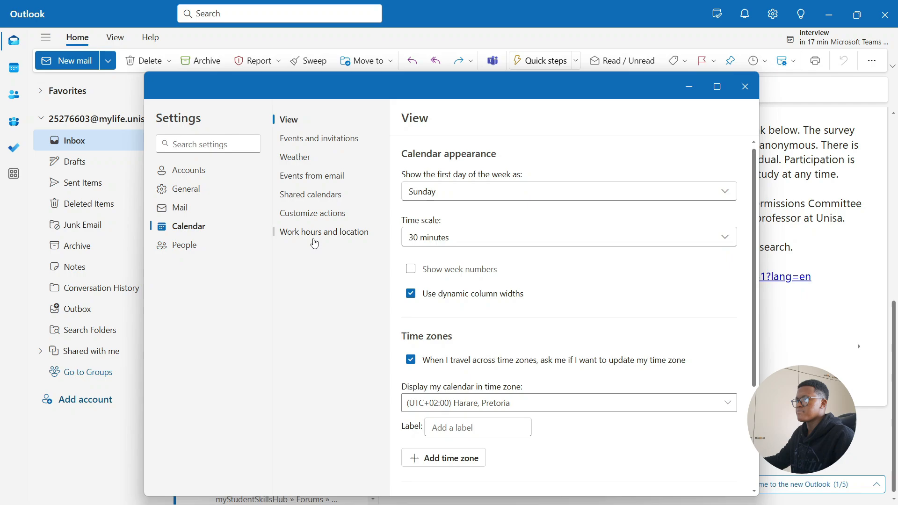
mouse_move(316, 238)
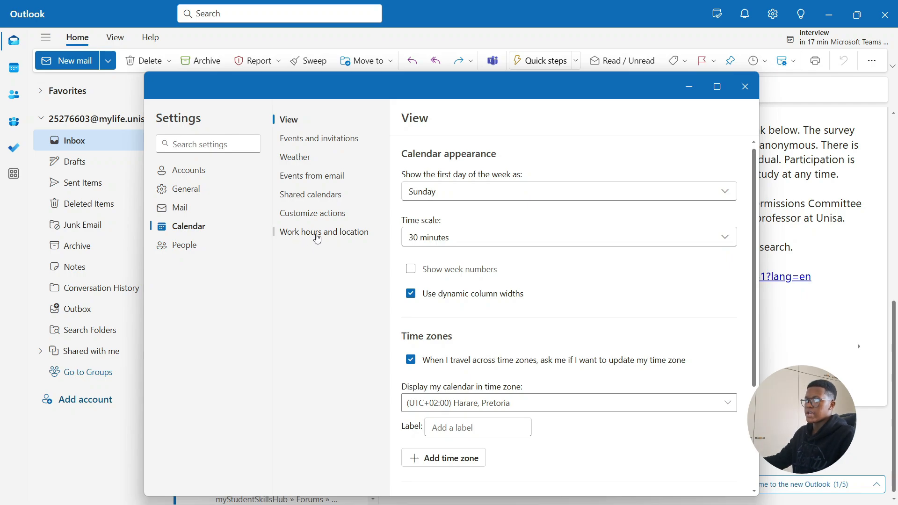
Step: Show the Work hours and location page with Monday–Friday, 8:00 AM to 5:00 PM work days
click(323, 231)
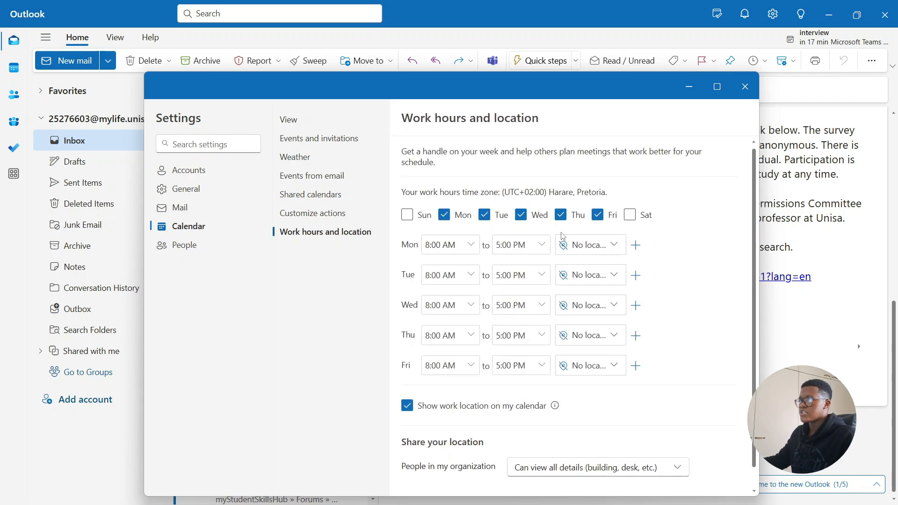
scroll(up, 3)
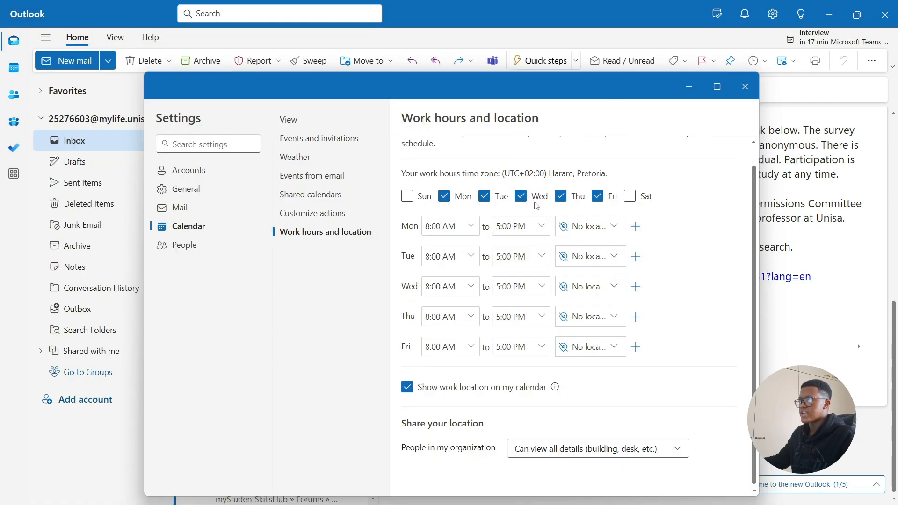
mouse_move(552, 201)
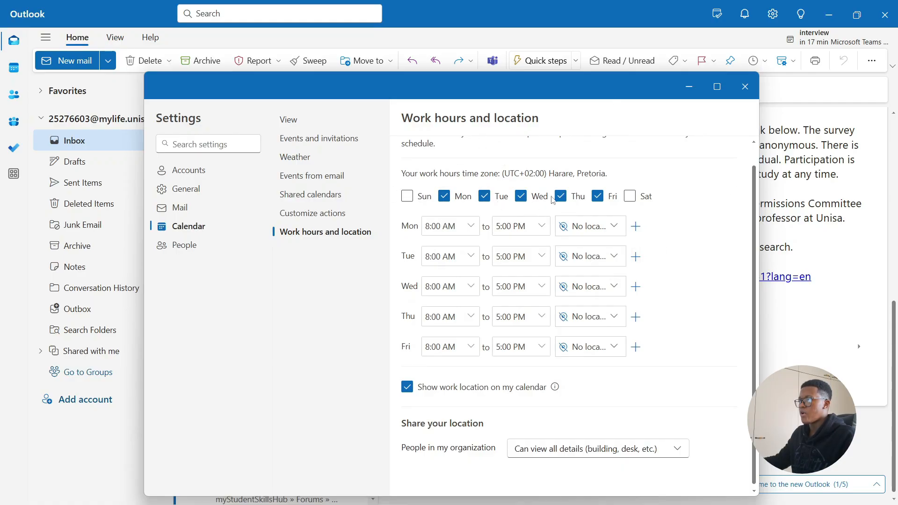
mouse_move(618, 215)
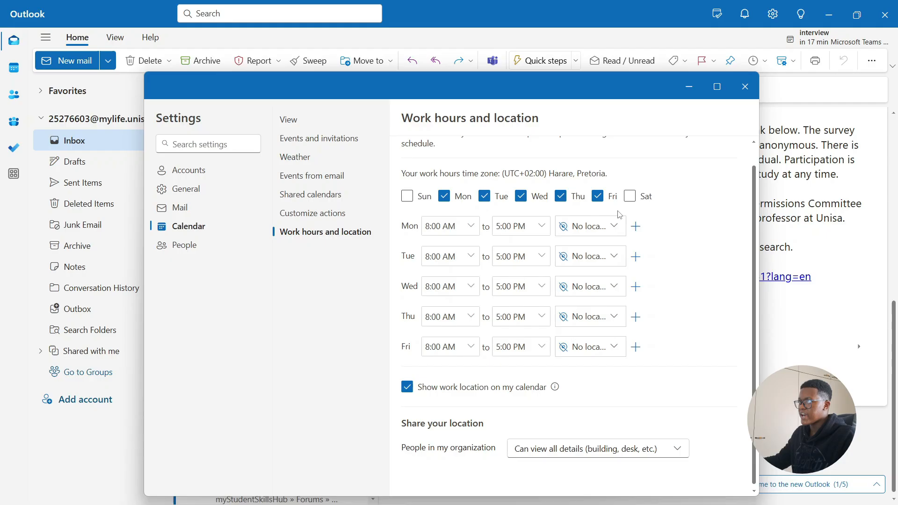
Step: Make Saturday and Sunday work days from 8:00 AM to 5:00 PM, then return to the Teams calendar
click(630, 196)
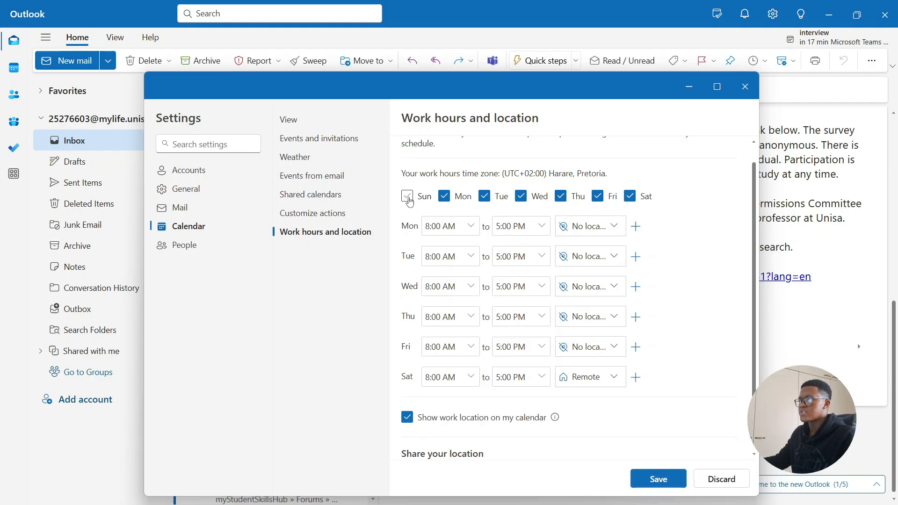
click(407, 196)
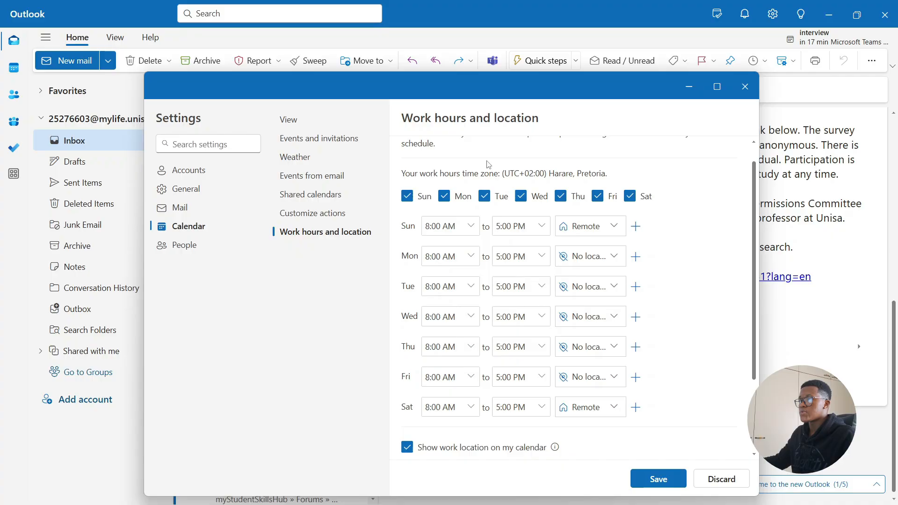
click(450, 226)
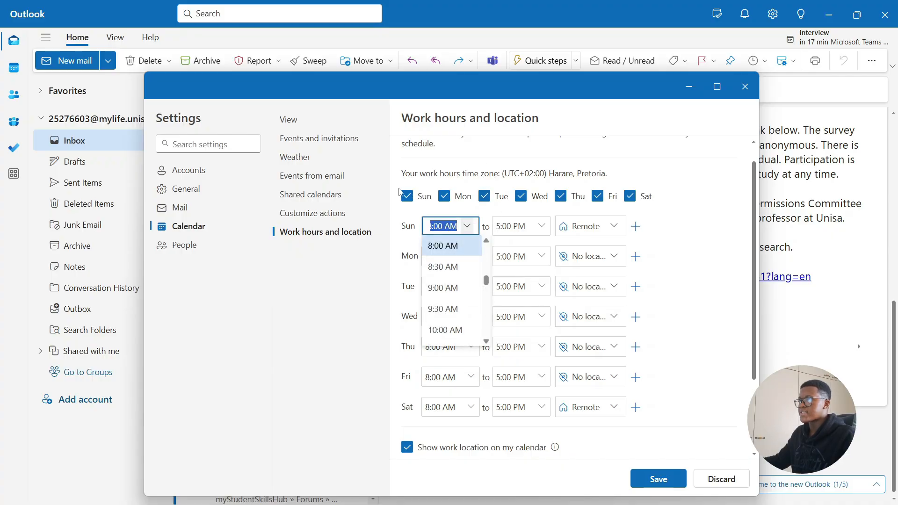
click(443, 245)
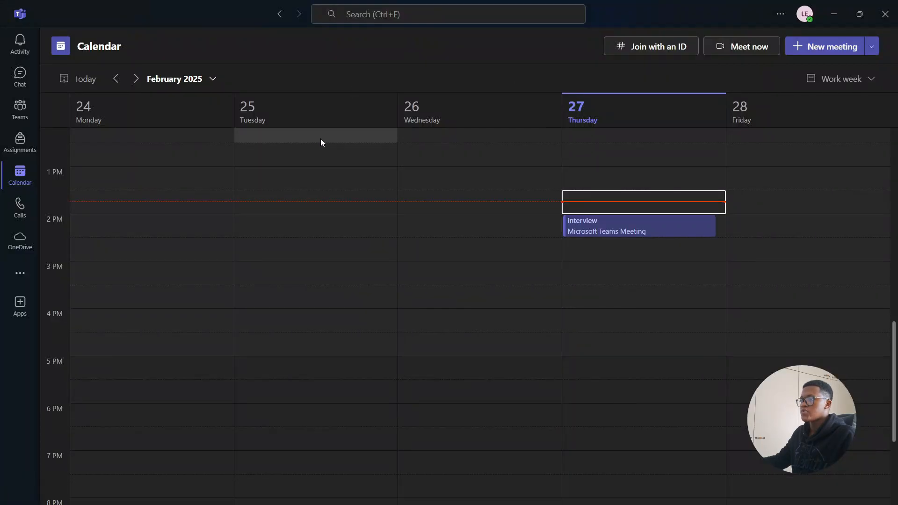
mouse_move(491, 5)
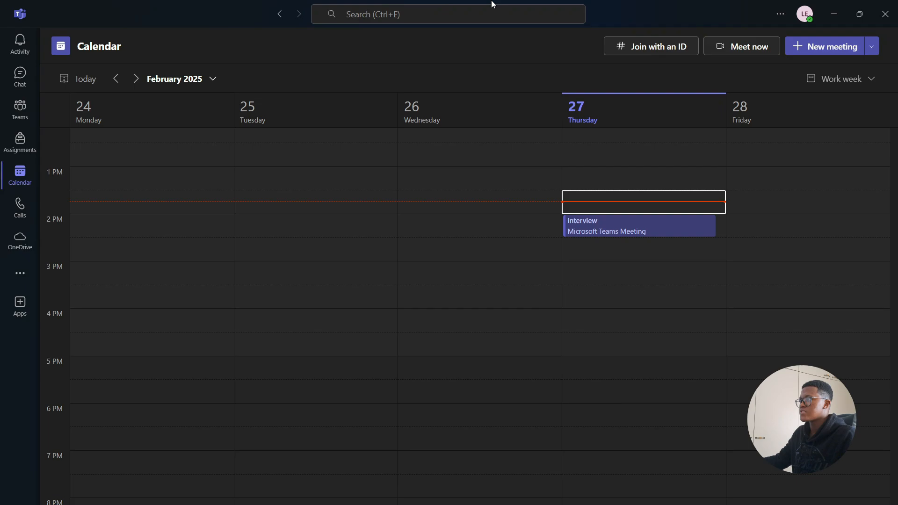
Step: Choose Remote as today's work location from the Teams profile menu
click(805, 14)
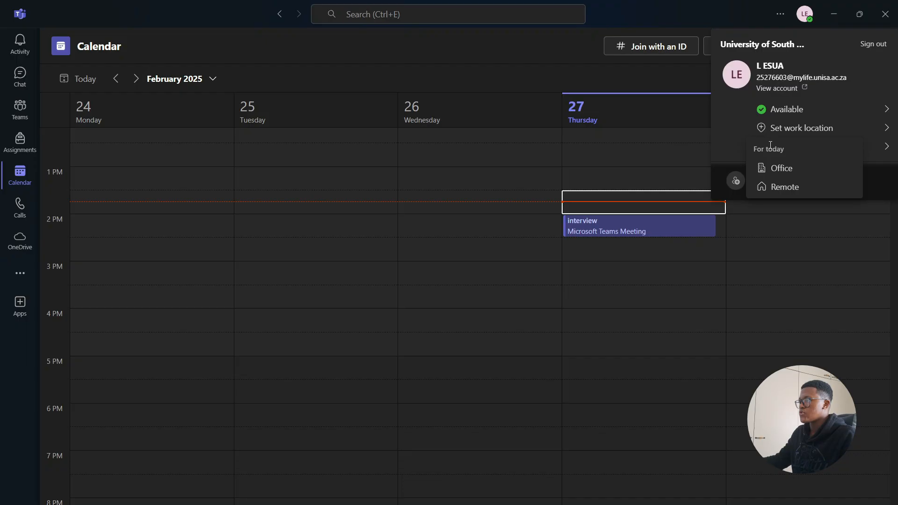
mouse_move(748, 129)
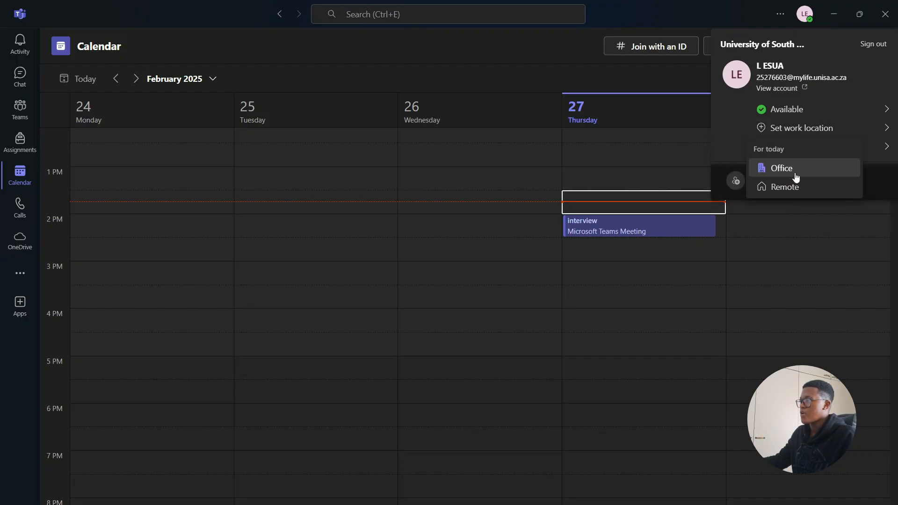
mouse_move(698, 209)
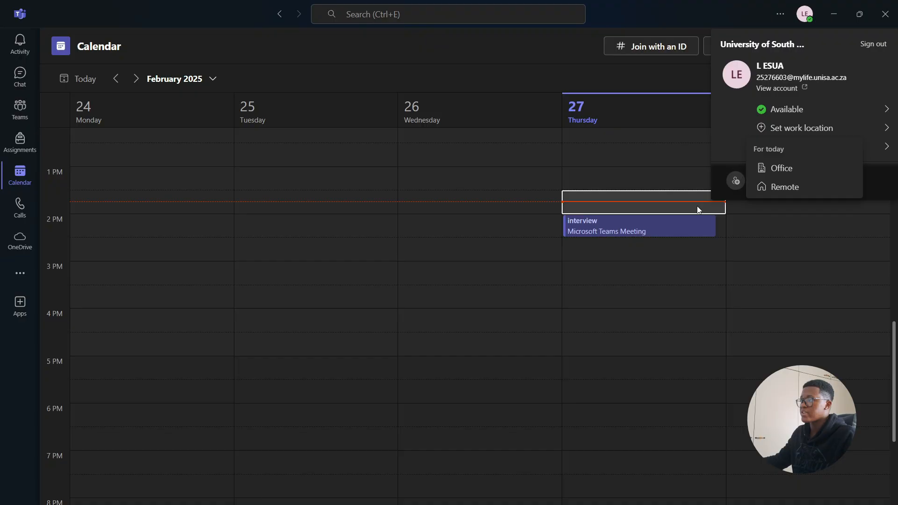
mouse_move(784, 187)
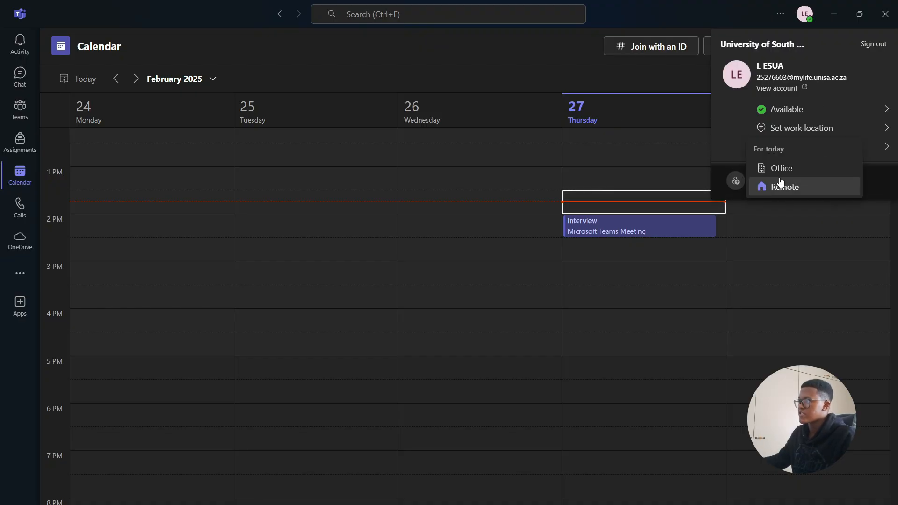
click(654, 90)
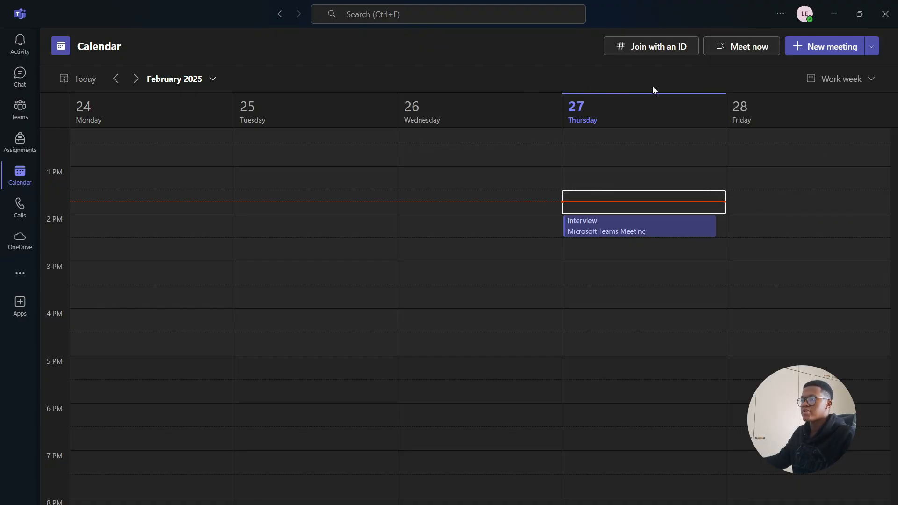